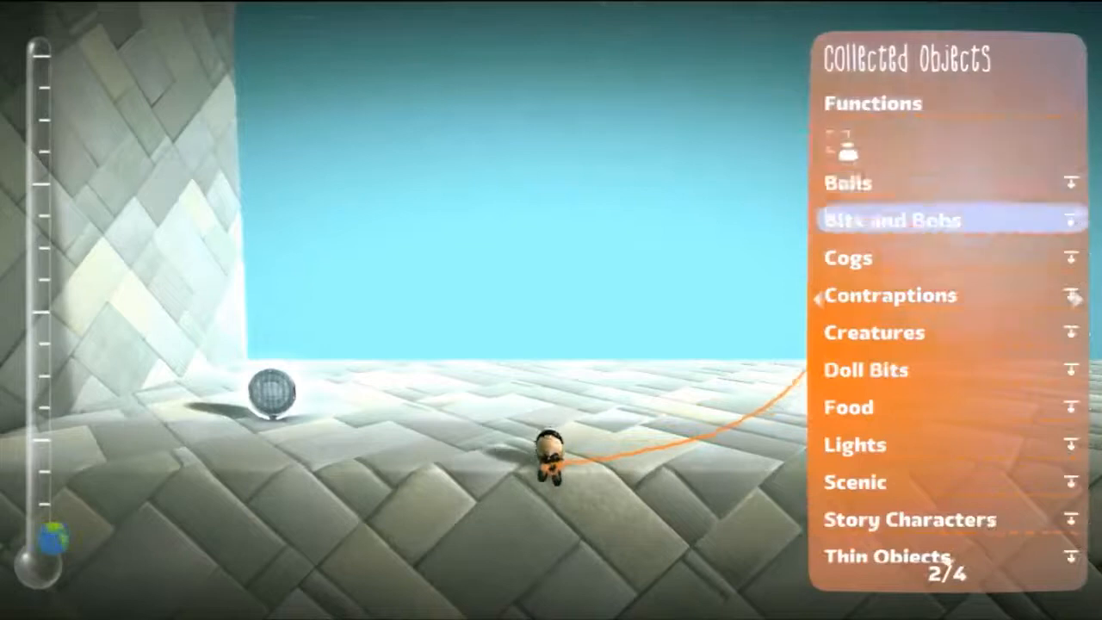
Step: Switch the Popit object browser from Collected Objects to the My Objects page
{"action": "left_click", "coordinate": [1074, 296]}
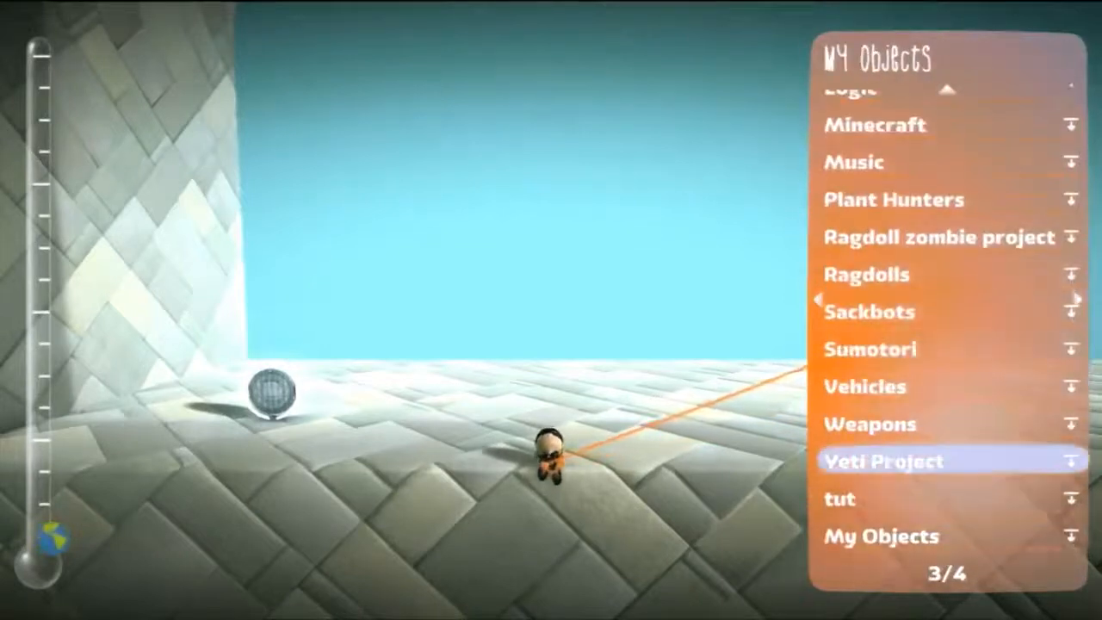
Step: Place the bladed character from the Yeti Project collection into the level
{"action": "left_click", "coordinate": [882, 462]}
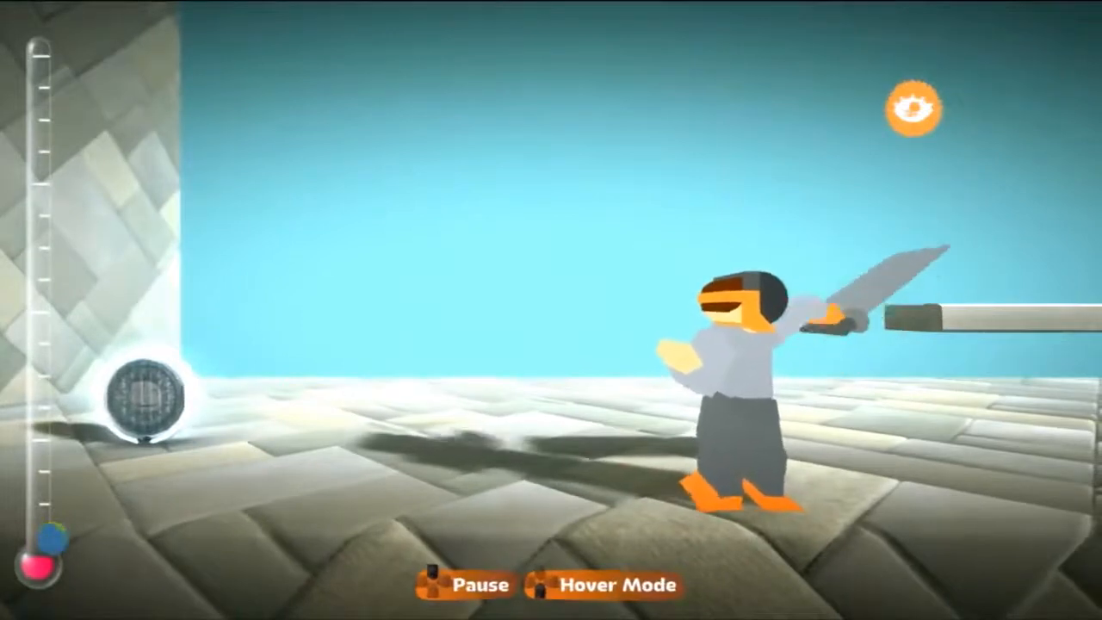
Step: Bring up the Empty Level pause menu with its save and play-mode options
{"action": "left_click", "coordinate": [475, 584]}
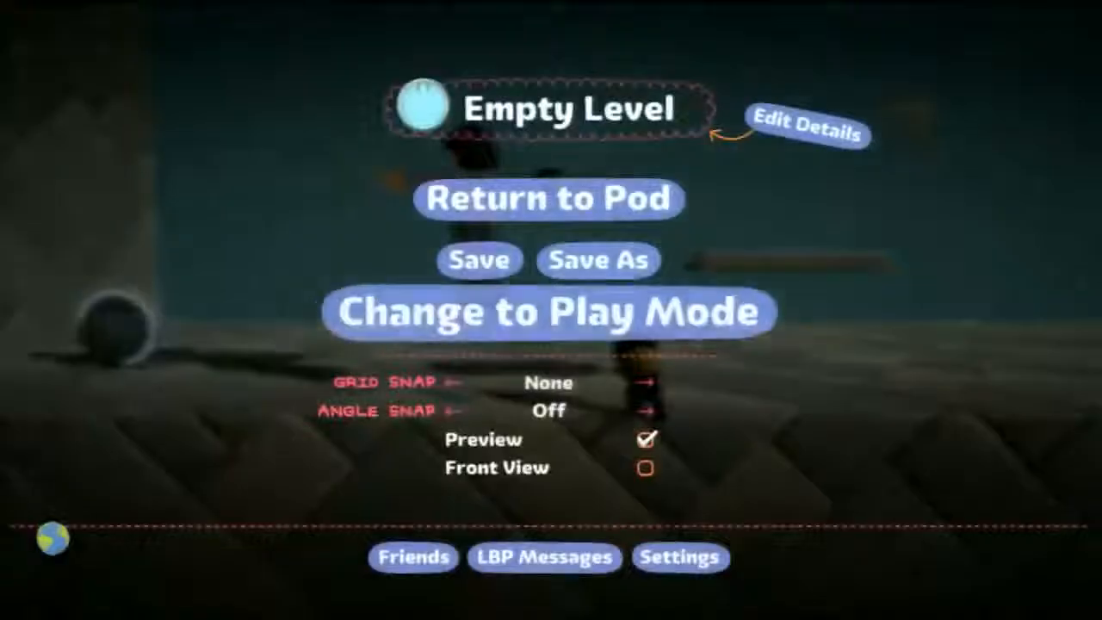
{"action": "left_click", "coordinate": [548, 310]}
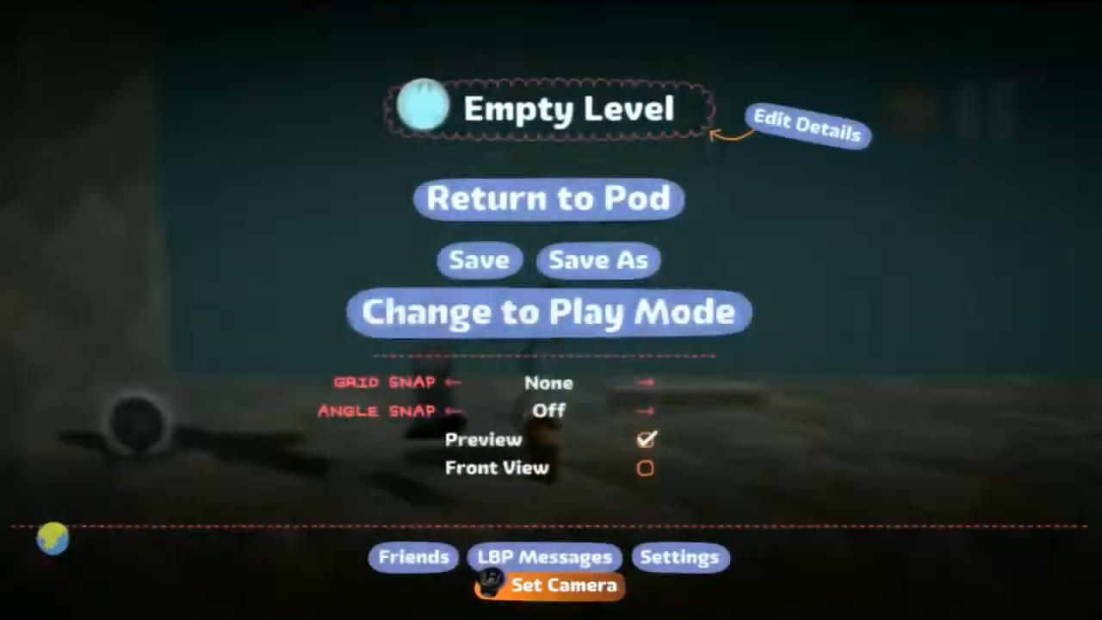
Step: Return to editing and place the dark blocky robot figure in the level
{"action": "left_click", "coordinate": [548, 310]}
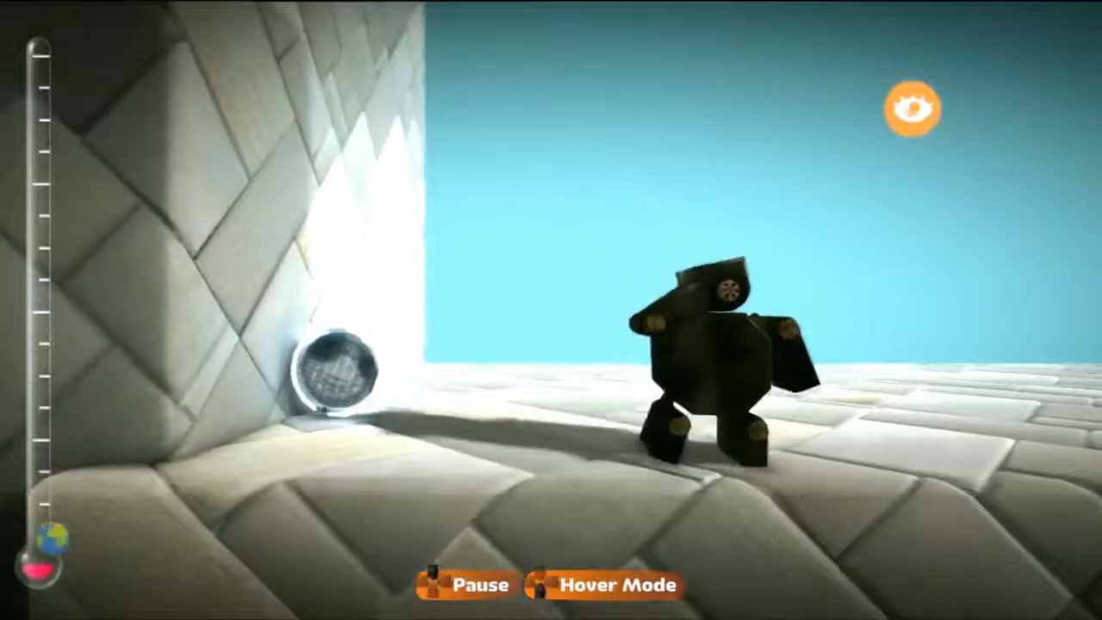
{"action": "left_click", "coordinate": [469, 584]}
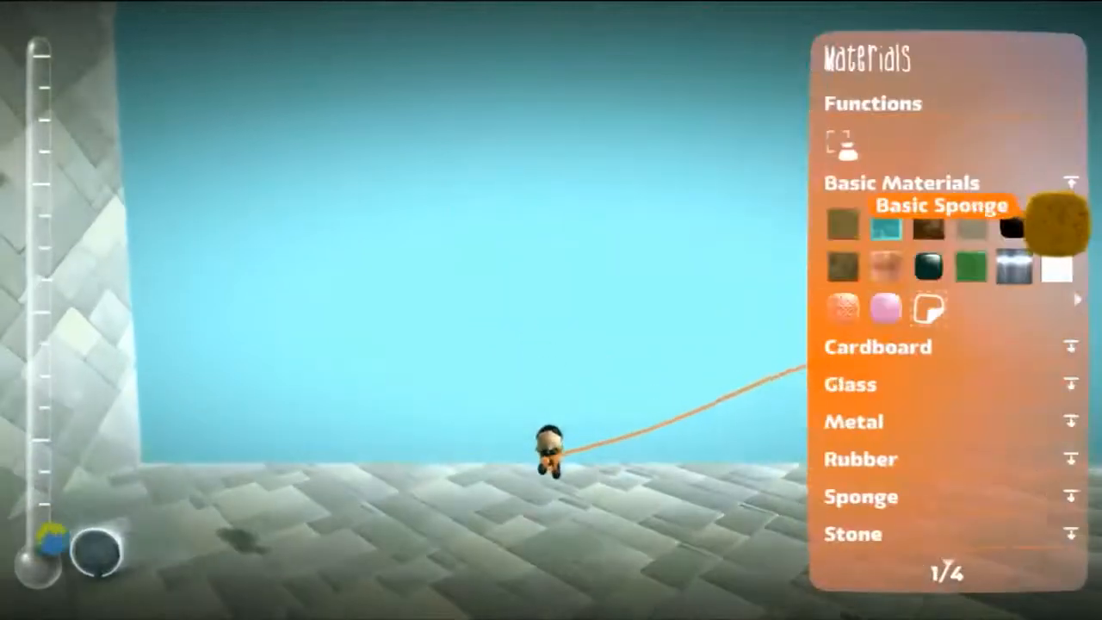
{"action": "mouse_move", "coordinate": [841, 265]}
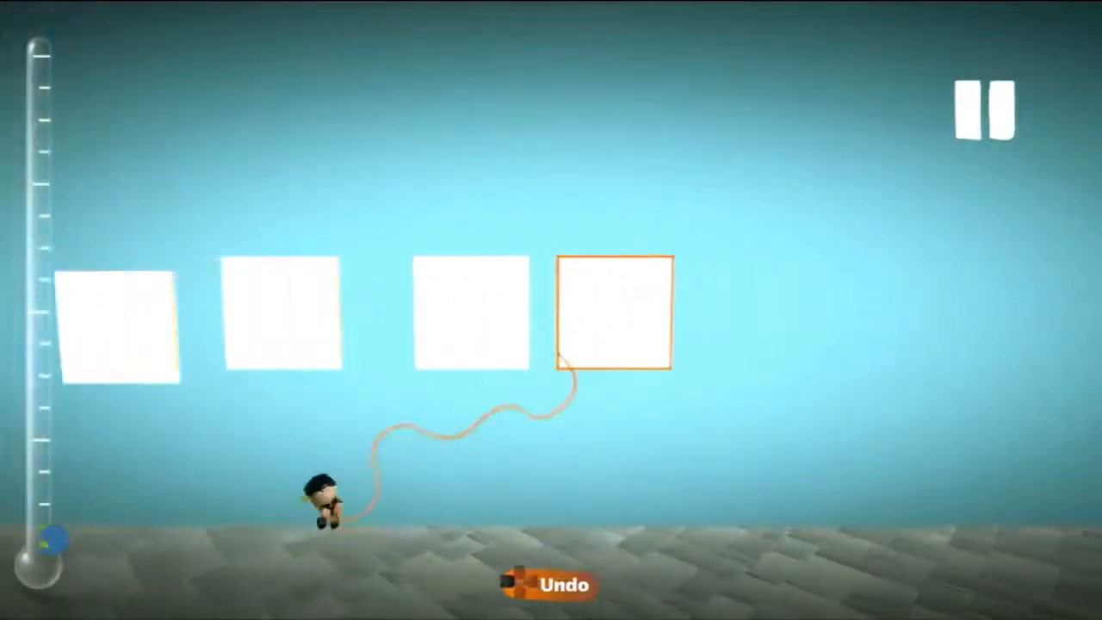
Step: Stamp four white square panels in a row using a basic material
{"action": "left_click", "coordinate": [982, 106]}
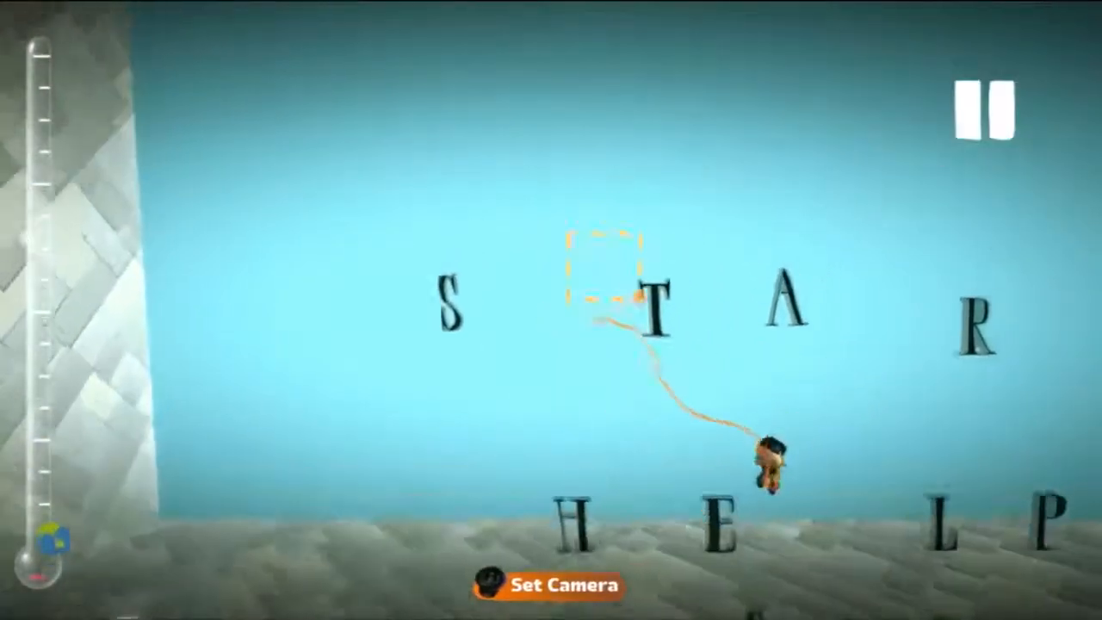
Step: Drag the letters into the words START and HELP stacked above MUSIC
{"action": "left_click", "coordinate": [981, 105]}
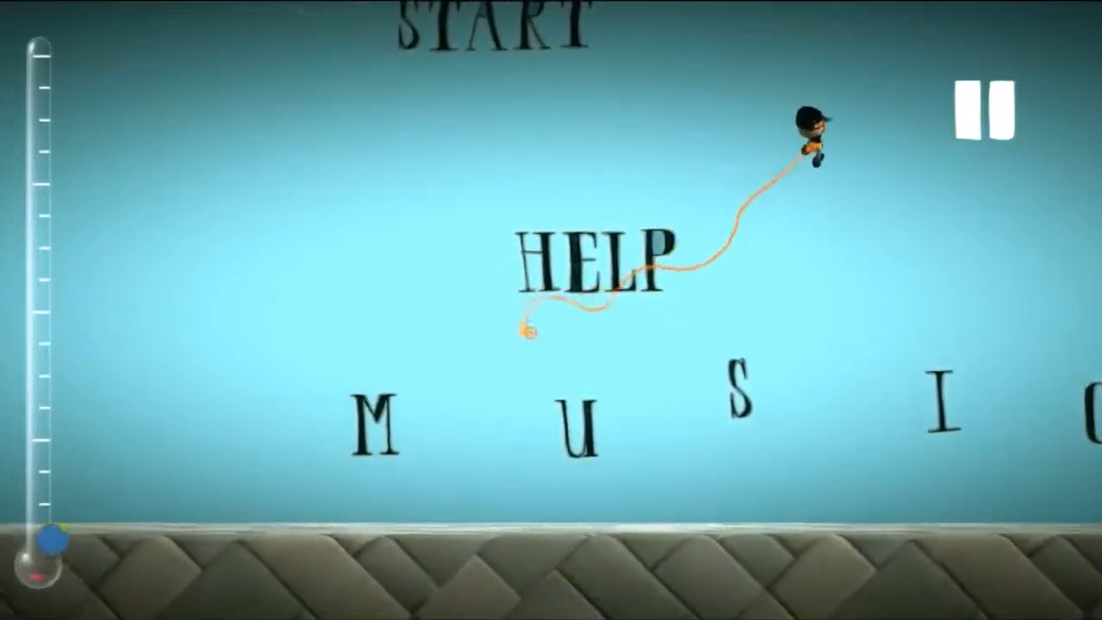
{"action": "left_click", "coordinate": [985, 112]}
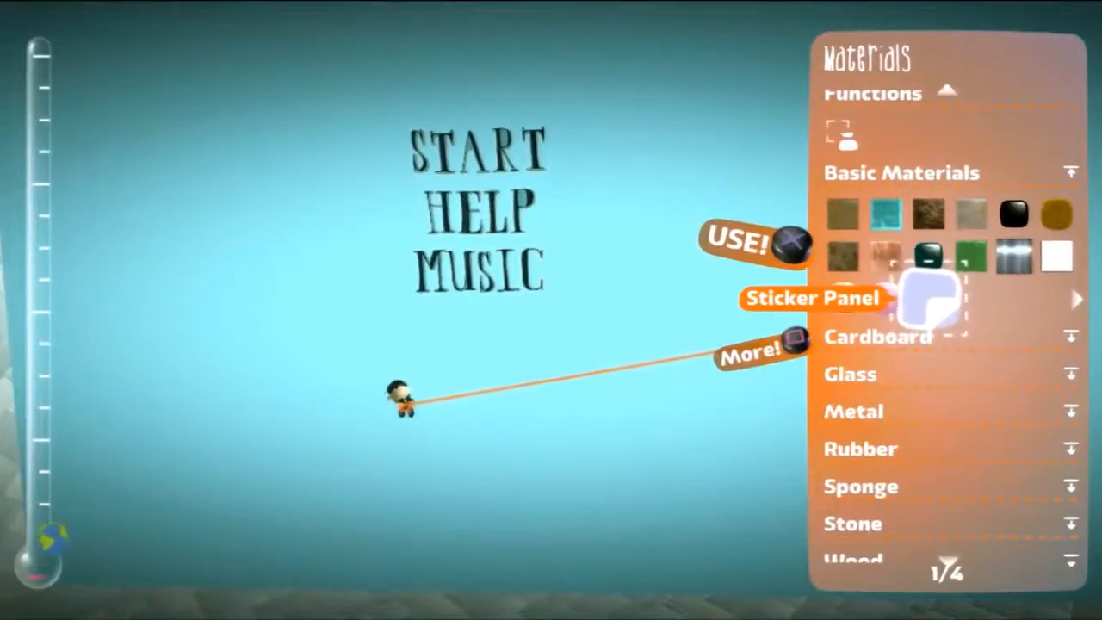
Step: Collapse Basic Materials, then expand and collapse Cardboard in the Materials palette
{"action": "left_click", "coordinate": [902, 172]}
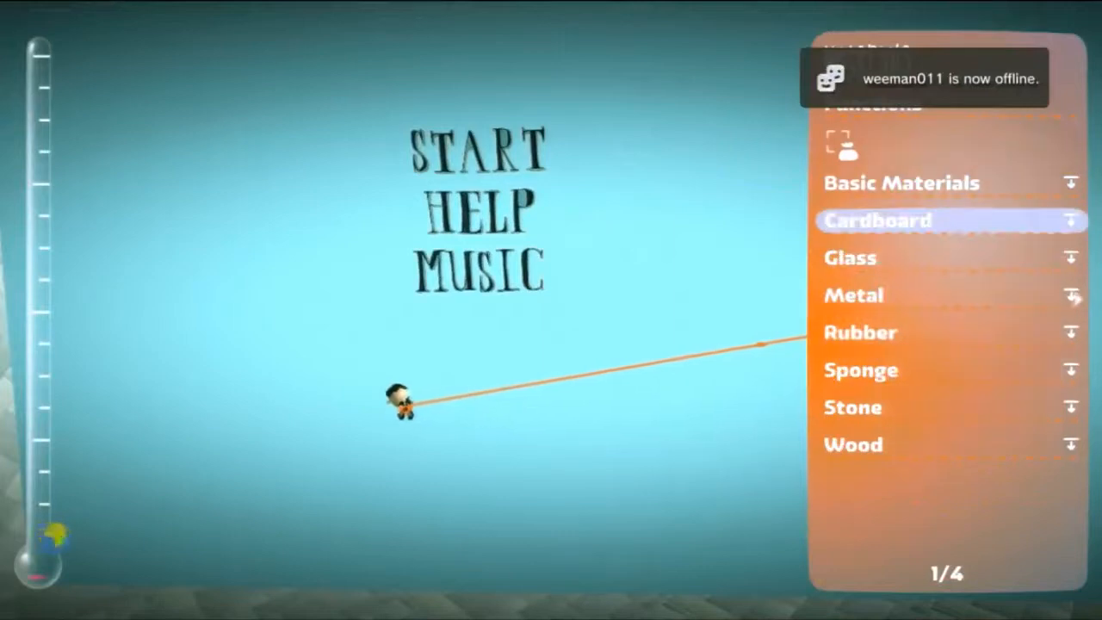
{"action": "left_click", "coordinate": [879, 220]}
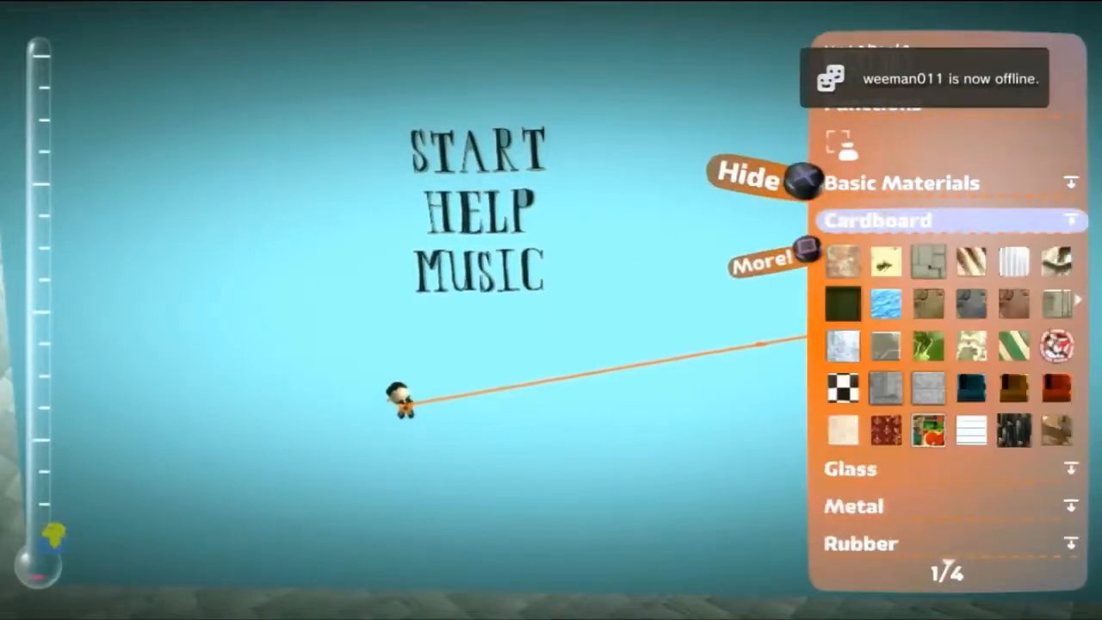
{"action": "left_click", "coordinate": [751, 177]}
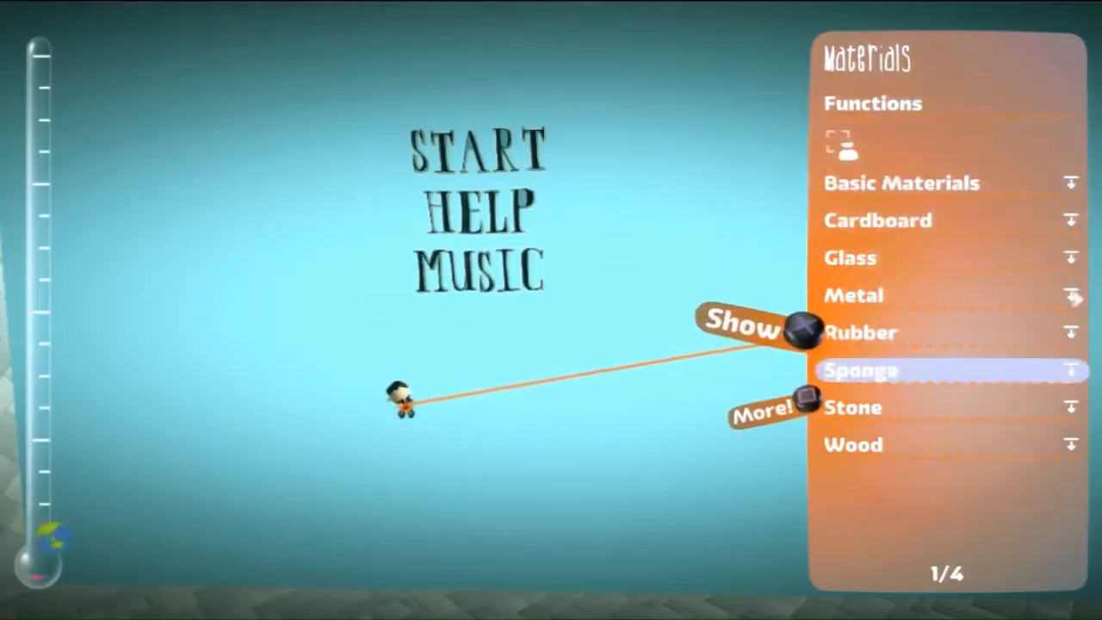
Step: Close the Materials palette and bring up the Empty Level pause menu
{"action": "left_click", "coordinate": [901, 183]}
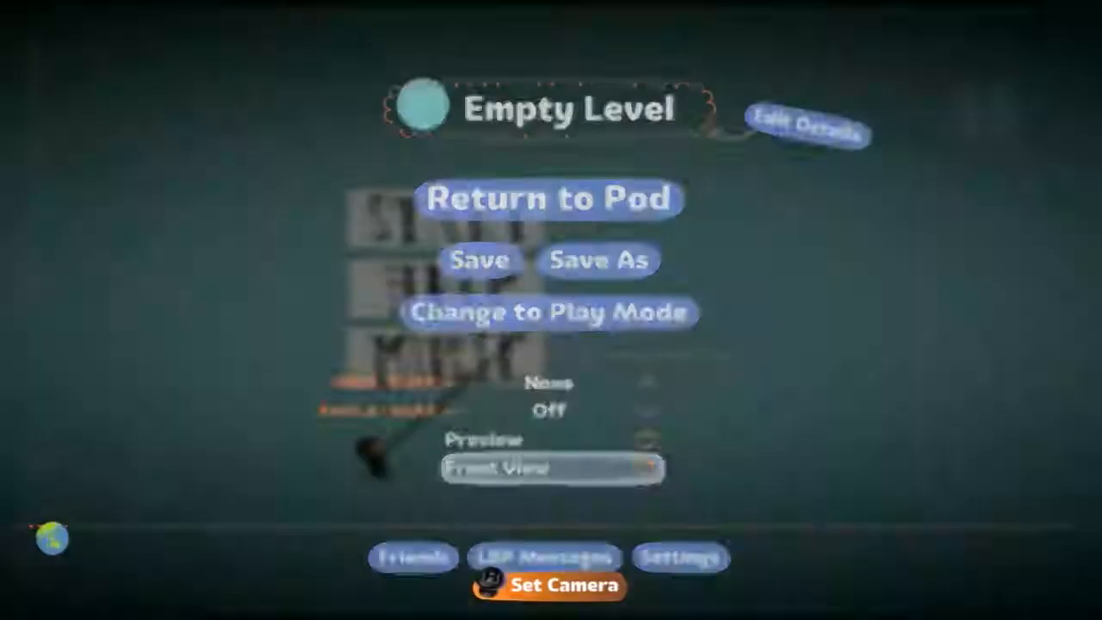
{"action": "left_click", "coordinate": [549, 312]}
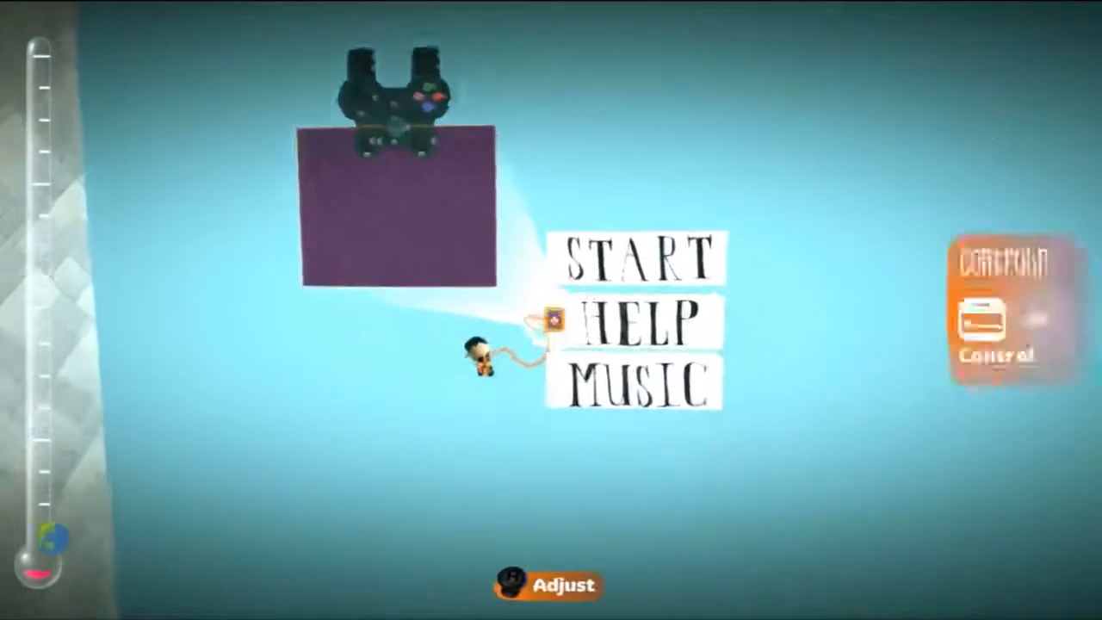
Step: Browse the Gadgets palette to the Advanced Logic section's Selector
{"action": "left_click", "coordinate": [992, 324]}
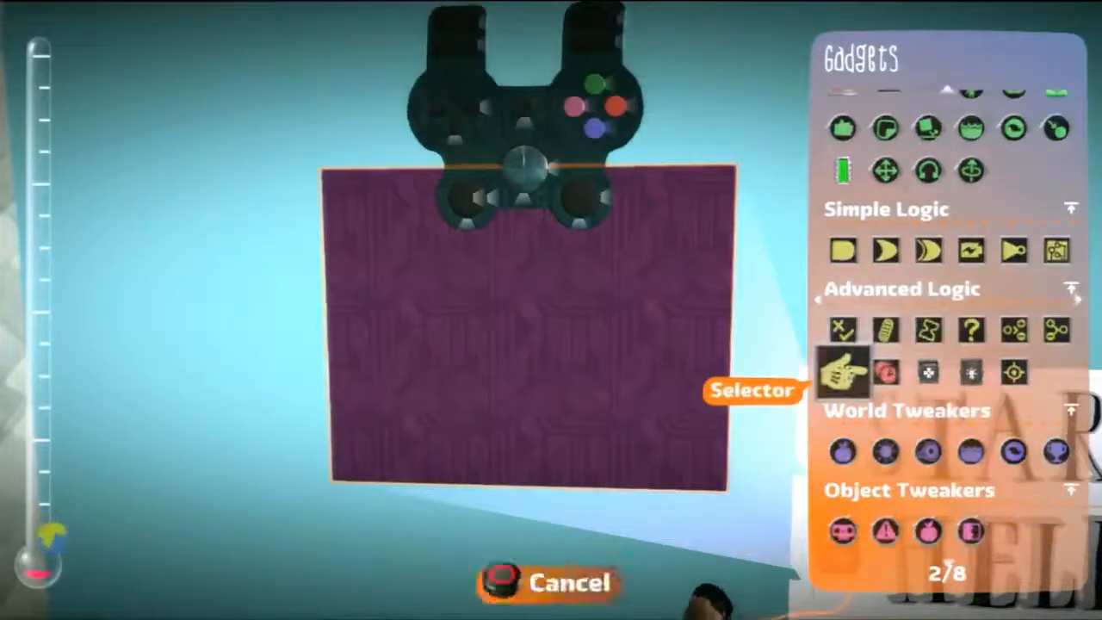
Step: Place the Selector under the controller and wire its three outputs to the panels
{"action": "left_click", "coordinate": [847, 372]}
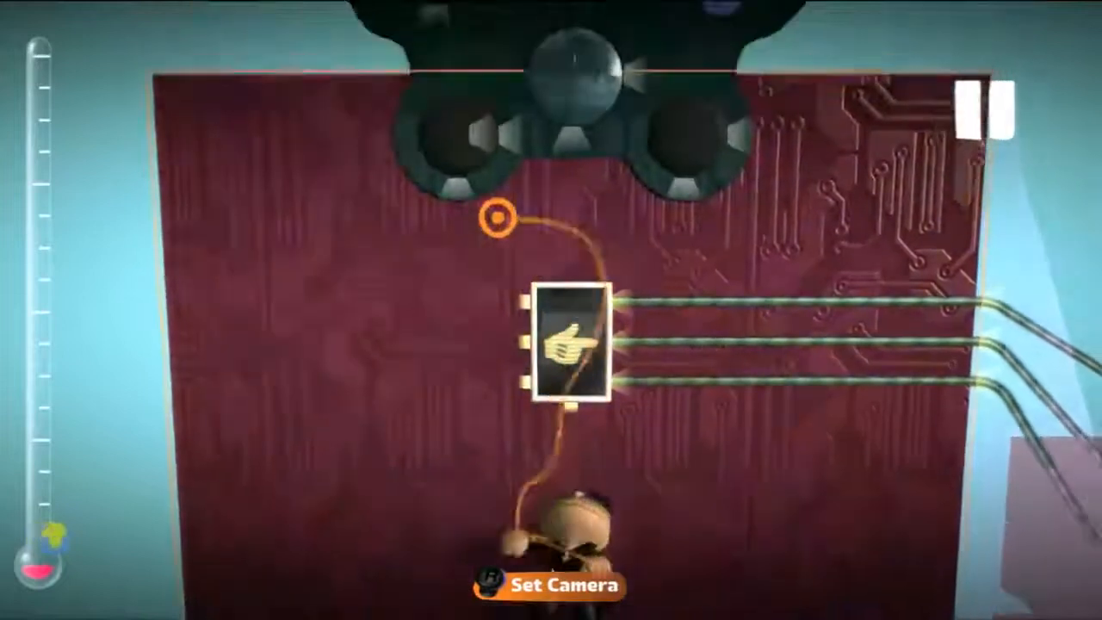
Step: Place two logic gadgets left of the Selector, wired from the controller into its inputs
{"action": "left_click", "coordinate": [568, 347]}
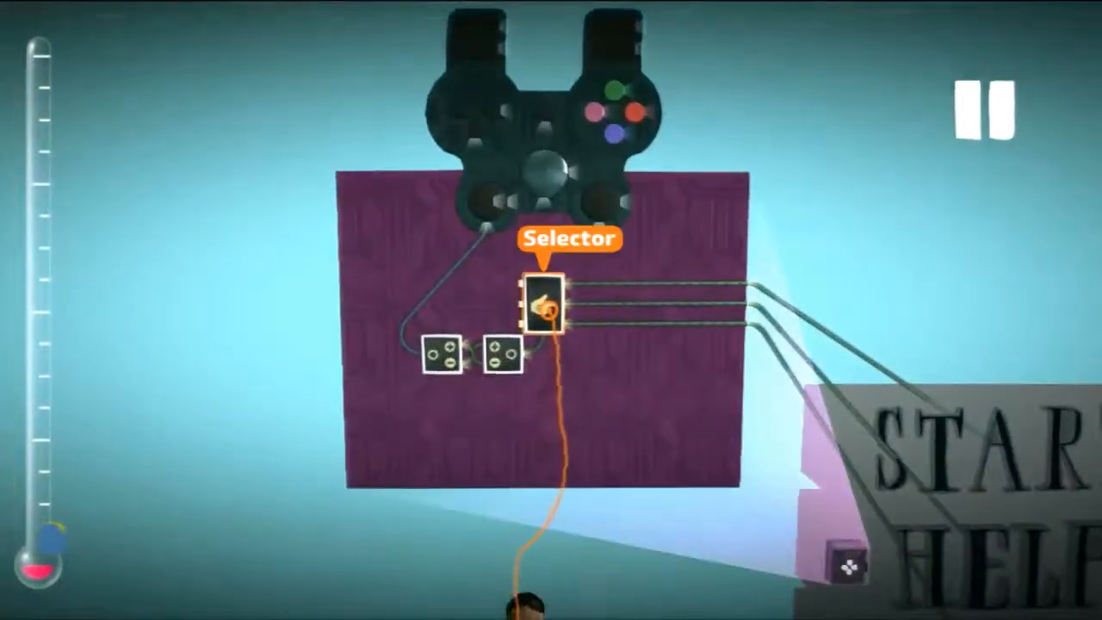
Step: Add three AND gates beside the Selector, each fed by one Selector output
{"action": "left_click", "coordinate": [985, 105]}
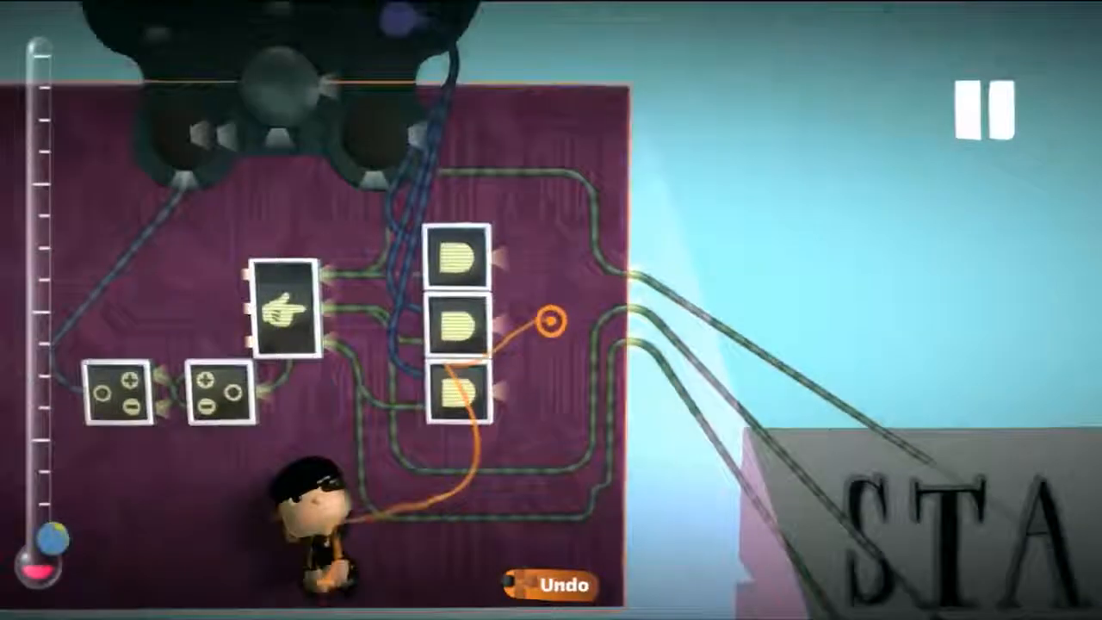
Step: Tweak the Controlinator on the START/HELP/MUSIC sign to Visible in Play Mode: Yes
{"action": "left_click", "coordinate": [983, 111]}
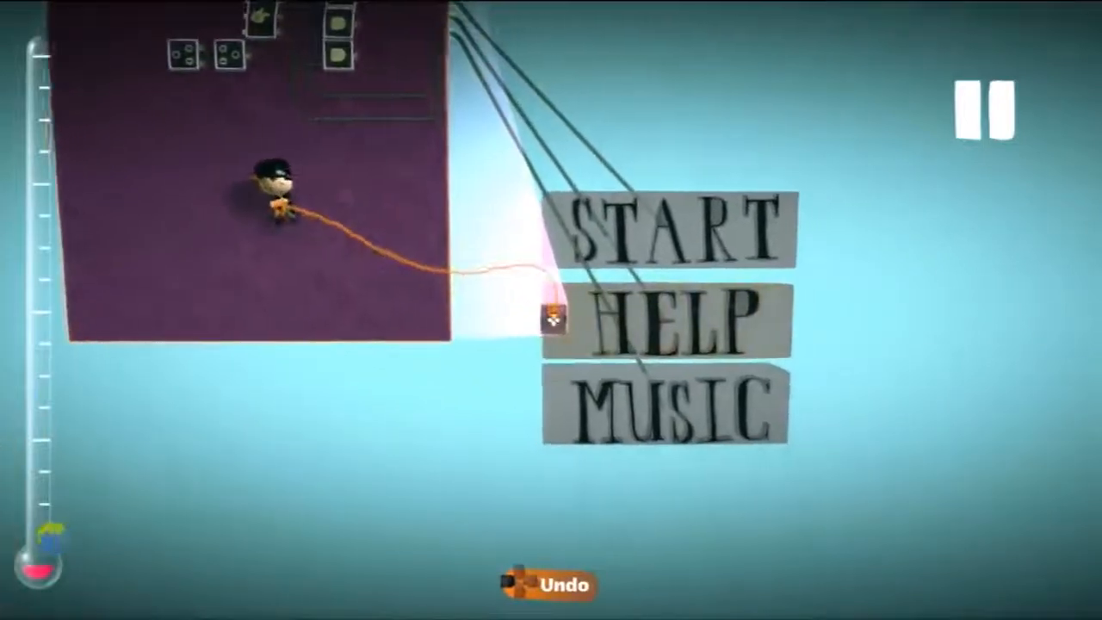
{"action": "left_click", "coordinate": [551, 322]}
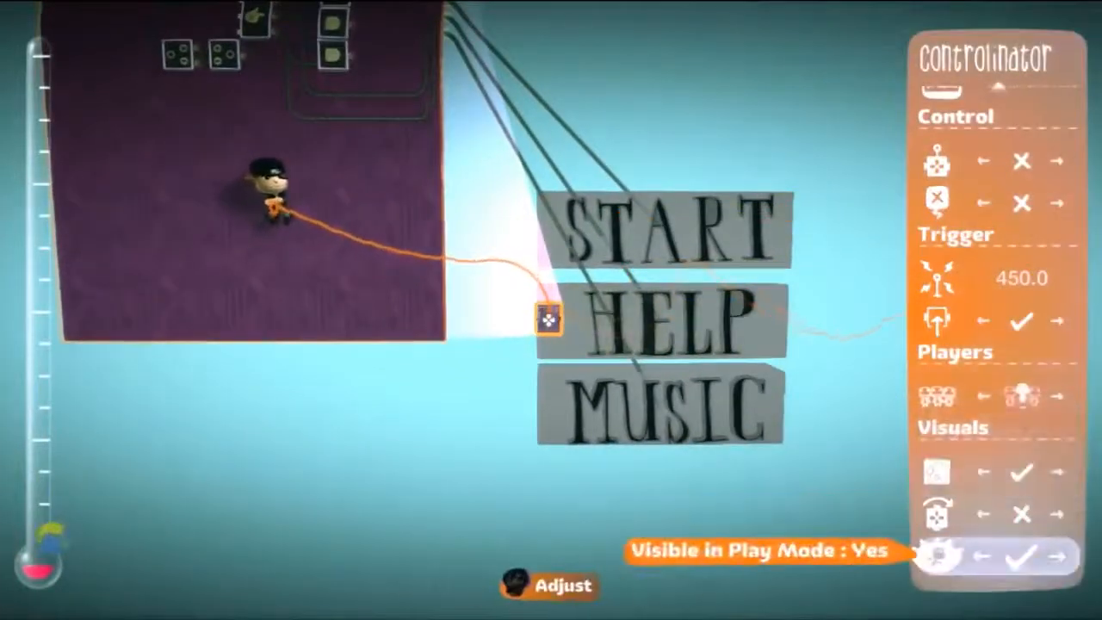